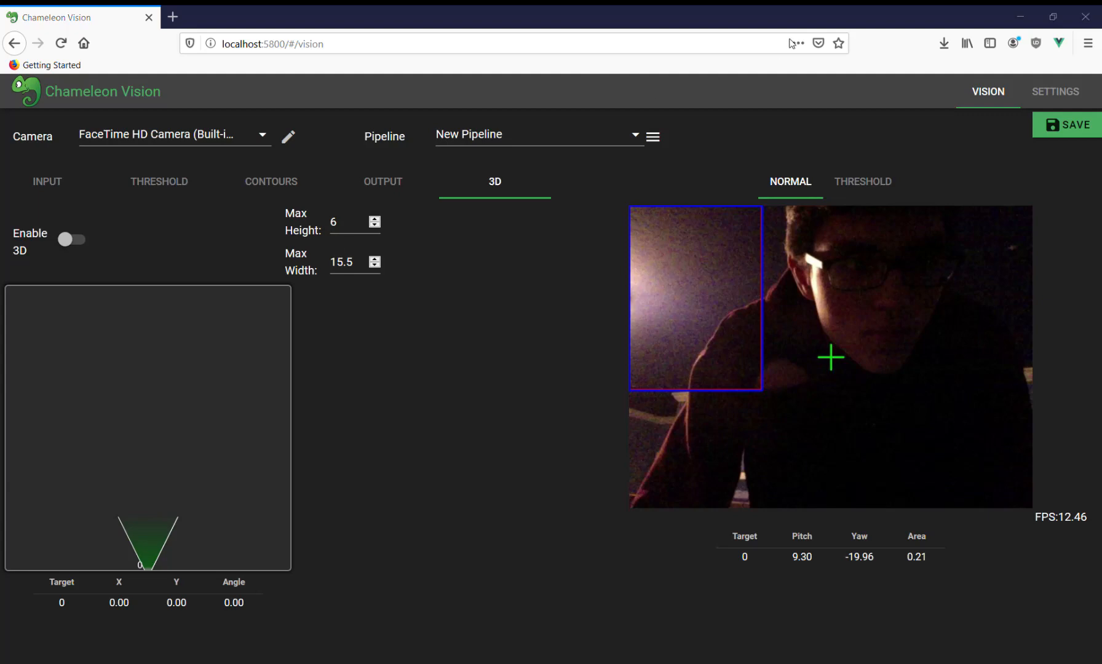
mouse_move(344, 181)
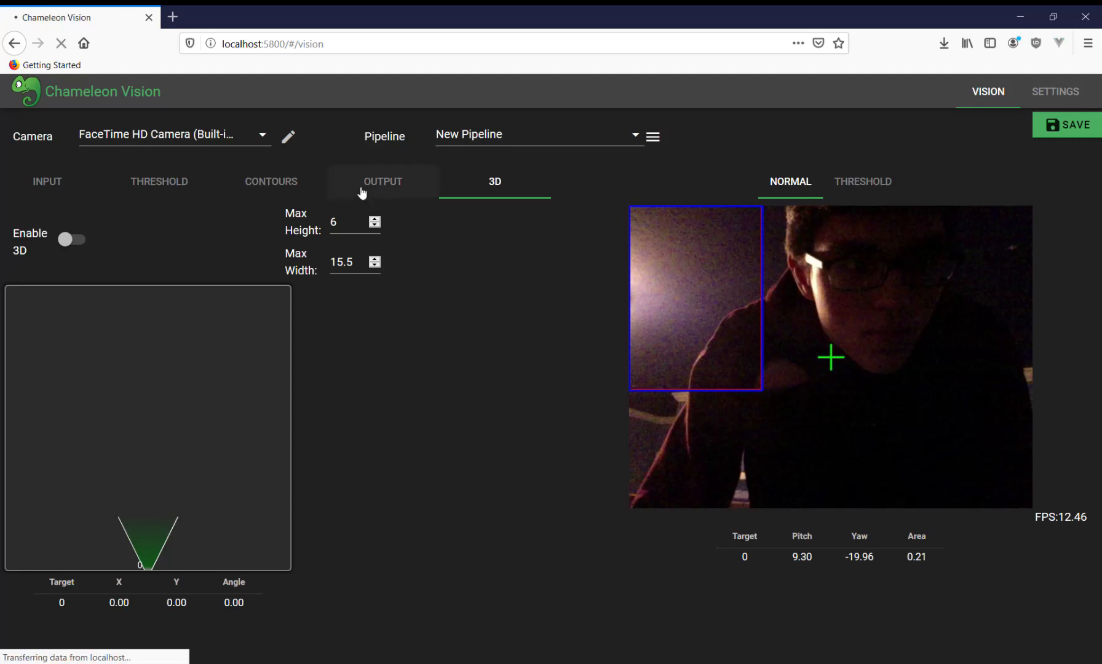
Step: Show the New Pipeline's INPUT settings with exposure, brightness and resolution
left_click(46, 182)
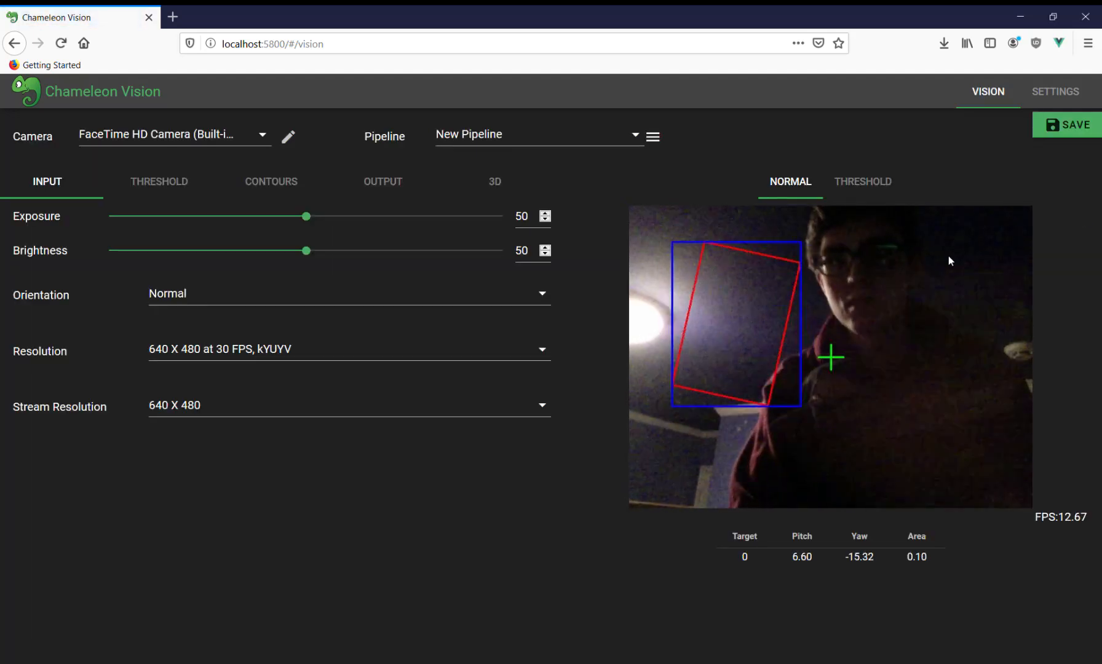
Step: Under Settings > Cameras, choose FaceTime HD Camera (Built-in) and 640 X 480 calibration resolution
left_click(1054, 92)
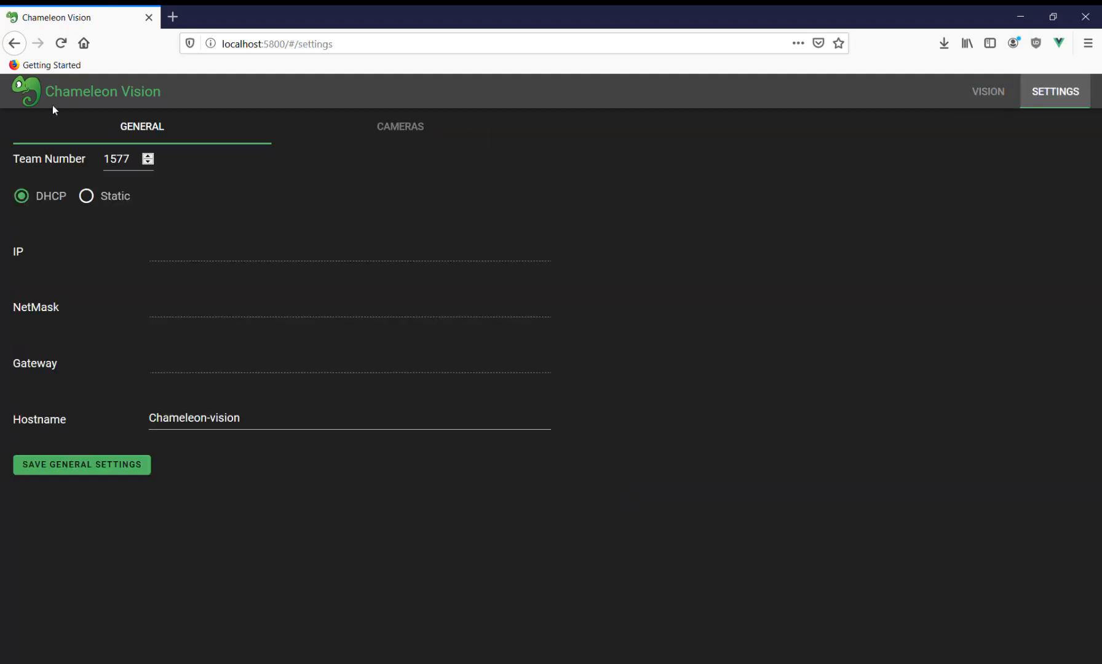
left_click(400, 127)
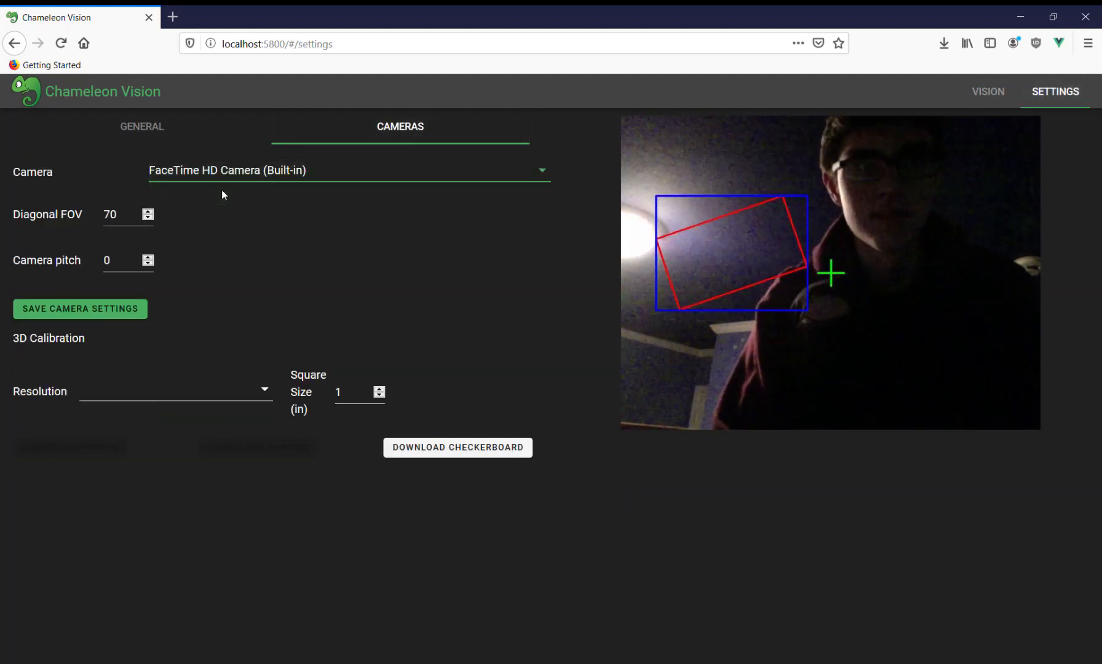
left_click(348, 171)
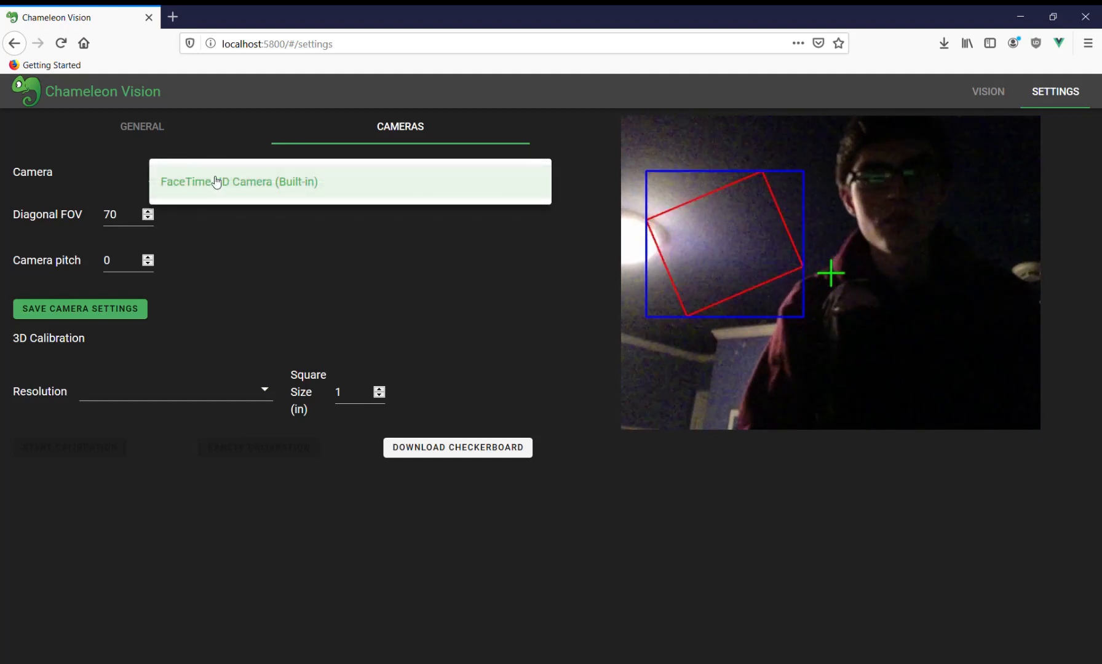
left_click(176, 392)
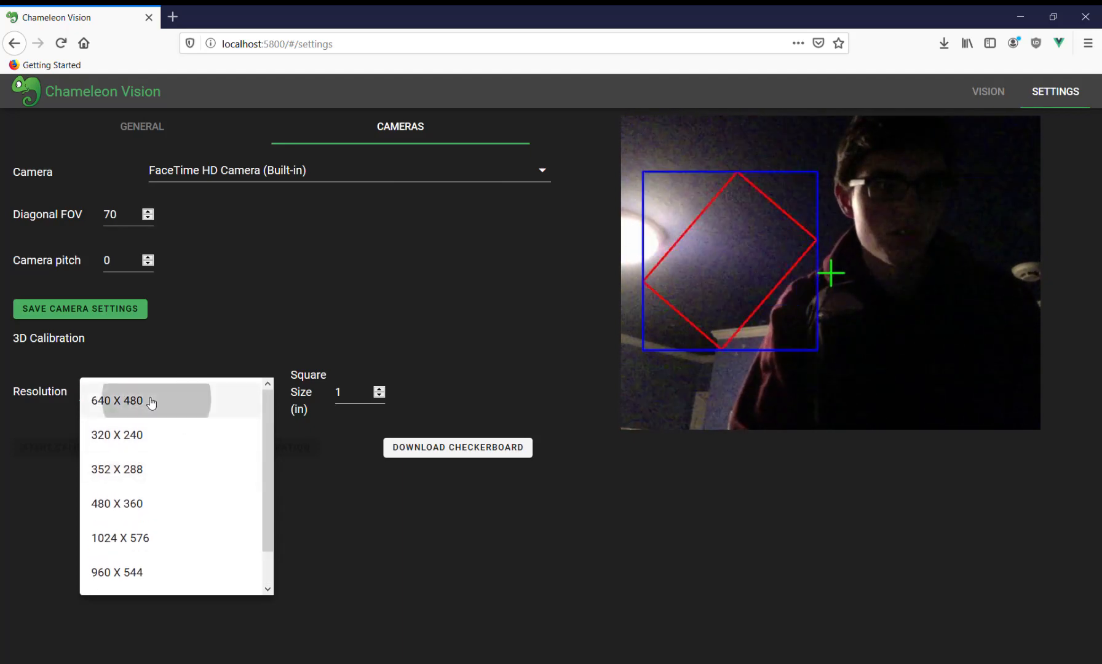
left_click(118, 400)
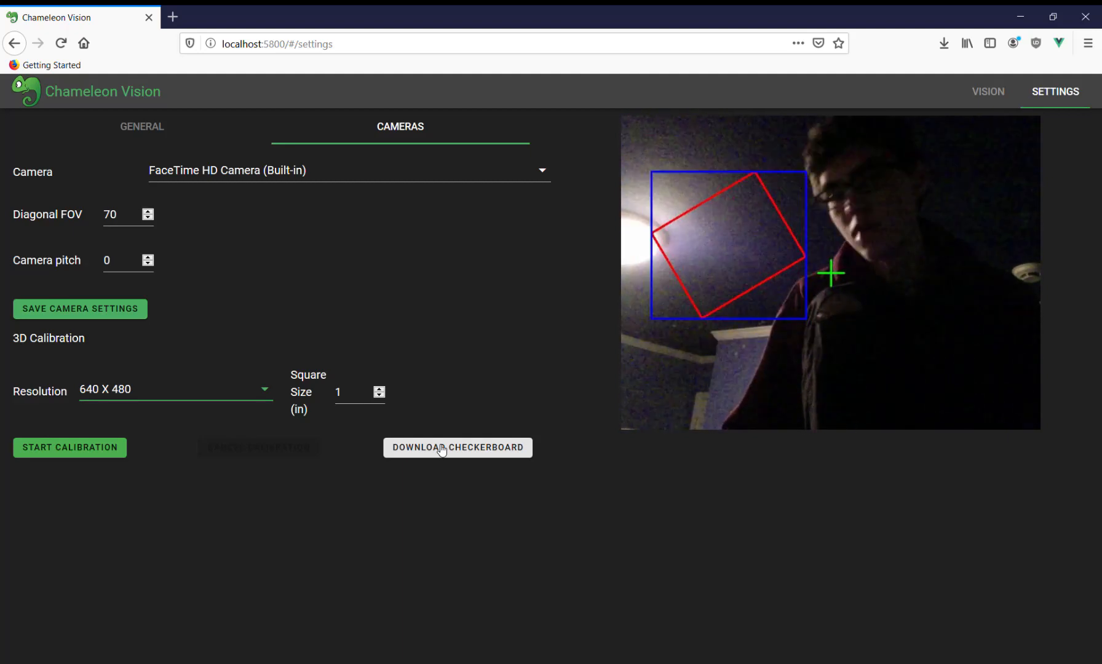
Step: Enter a 1.06 in checkerboard square size and start the 3D calibration
type(".06")
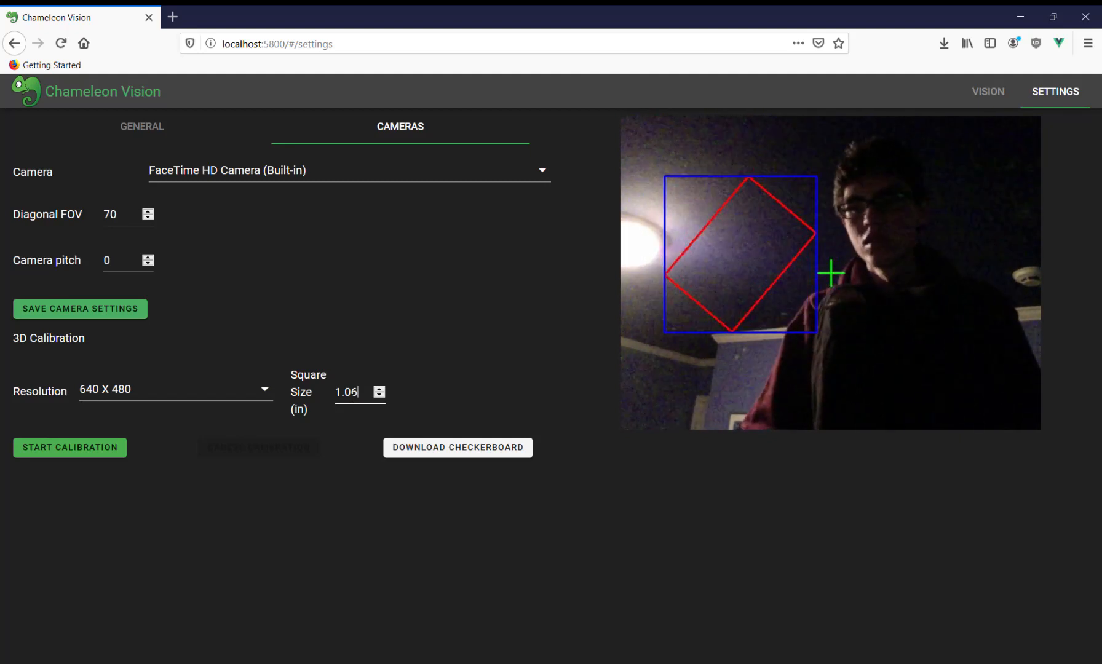
left_click(69, 447)
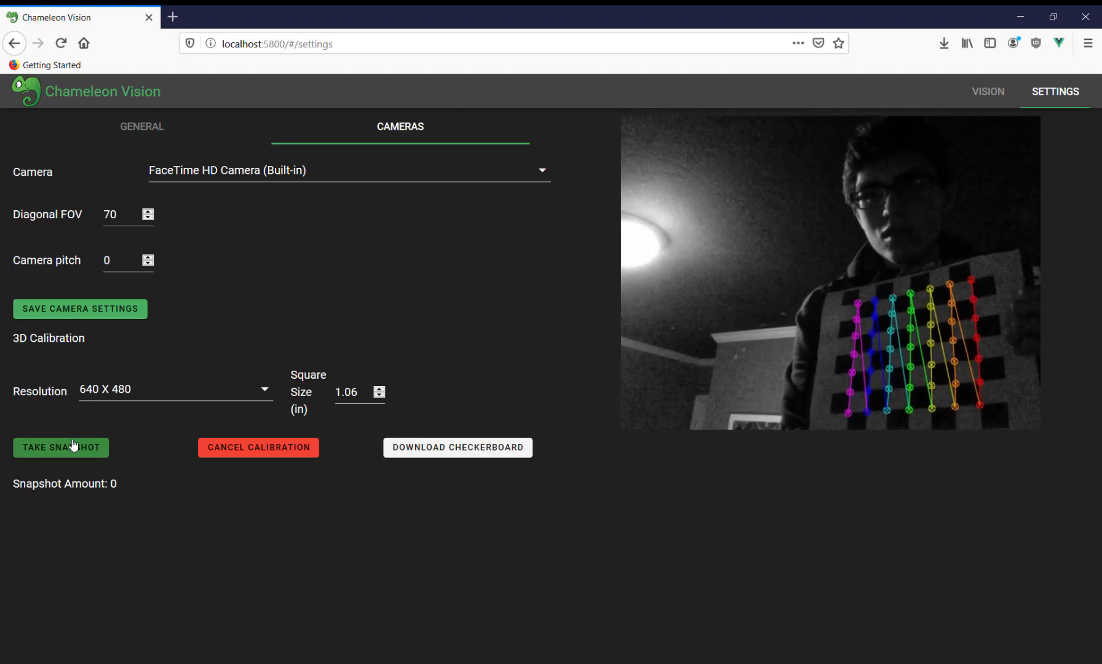
Step: Take checkerboard snapshots at varied angles until the snapshot amount reaches 6
left_click(60, 447)
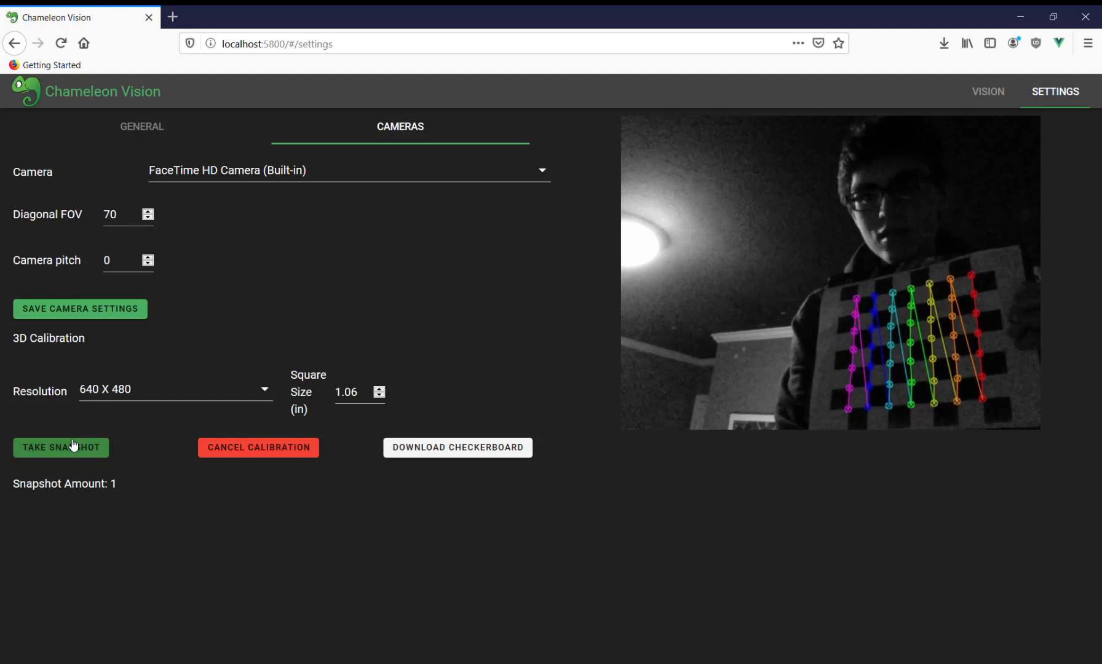
left_click(60, 447)
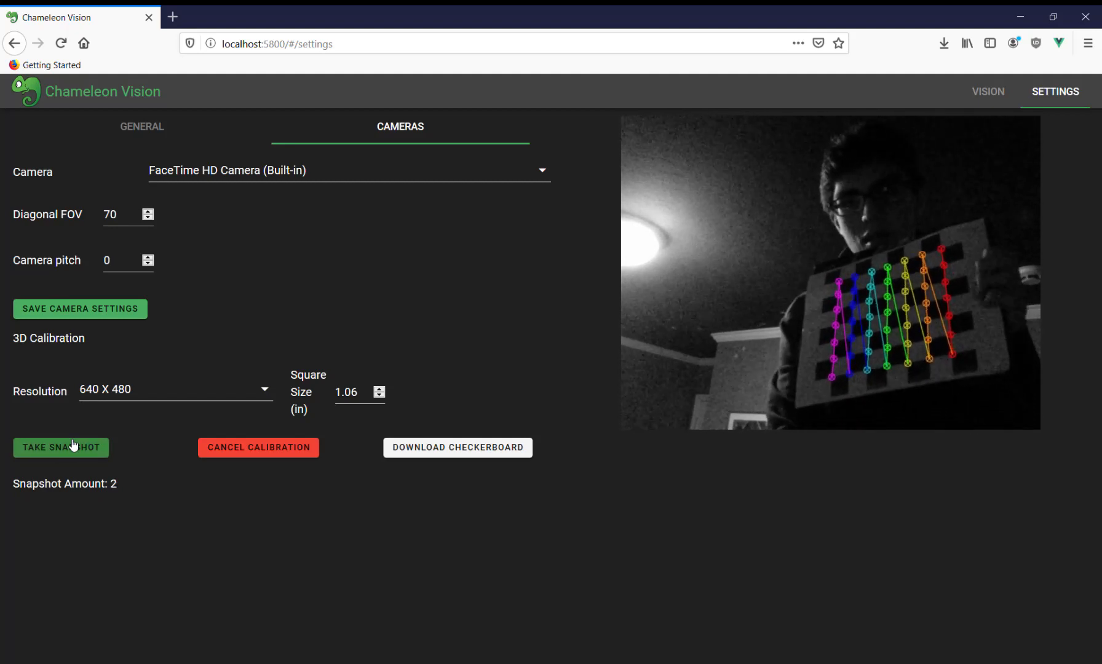
left_click(60, 448)
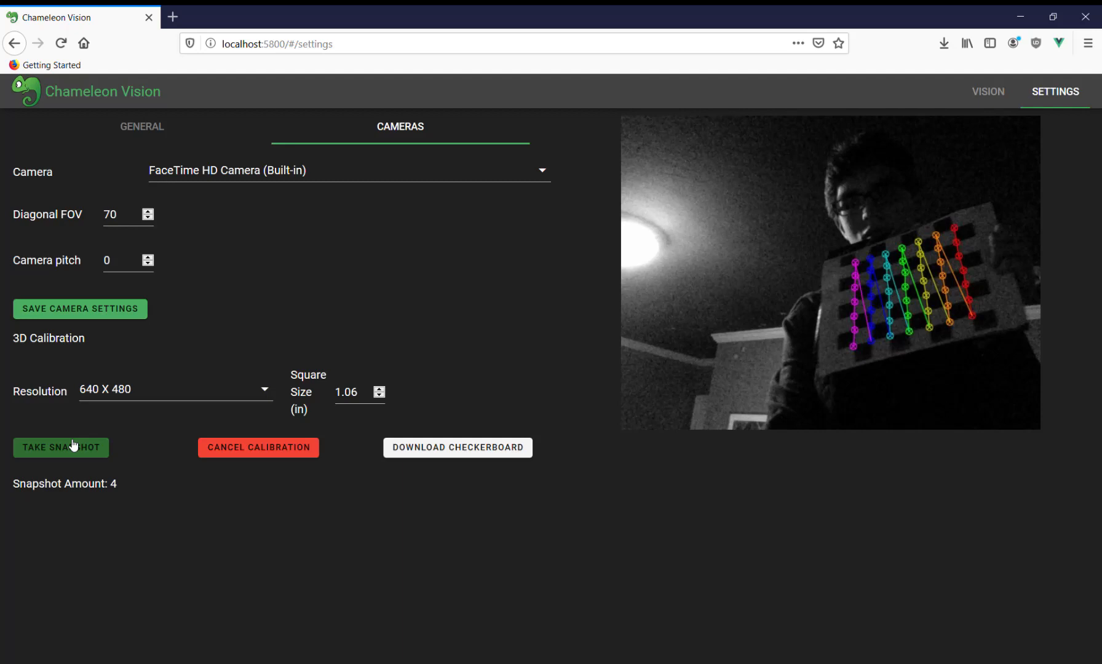
left_click(60, 448)
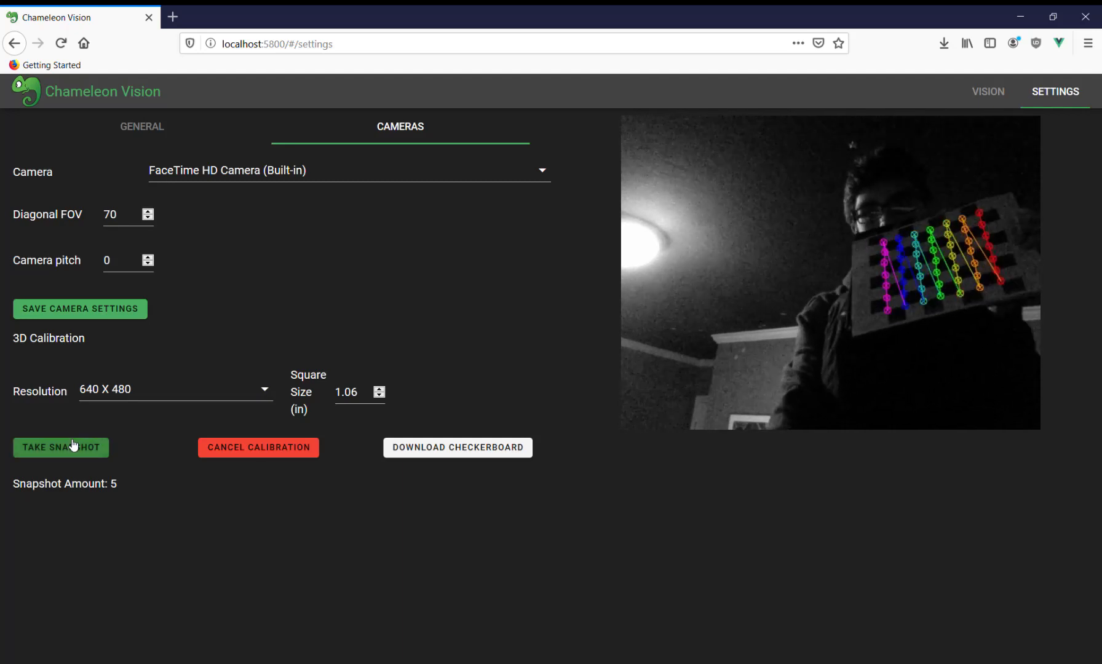
left_click(60, 448)
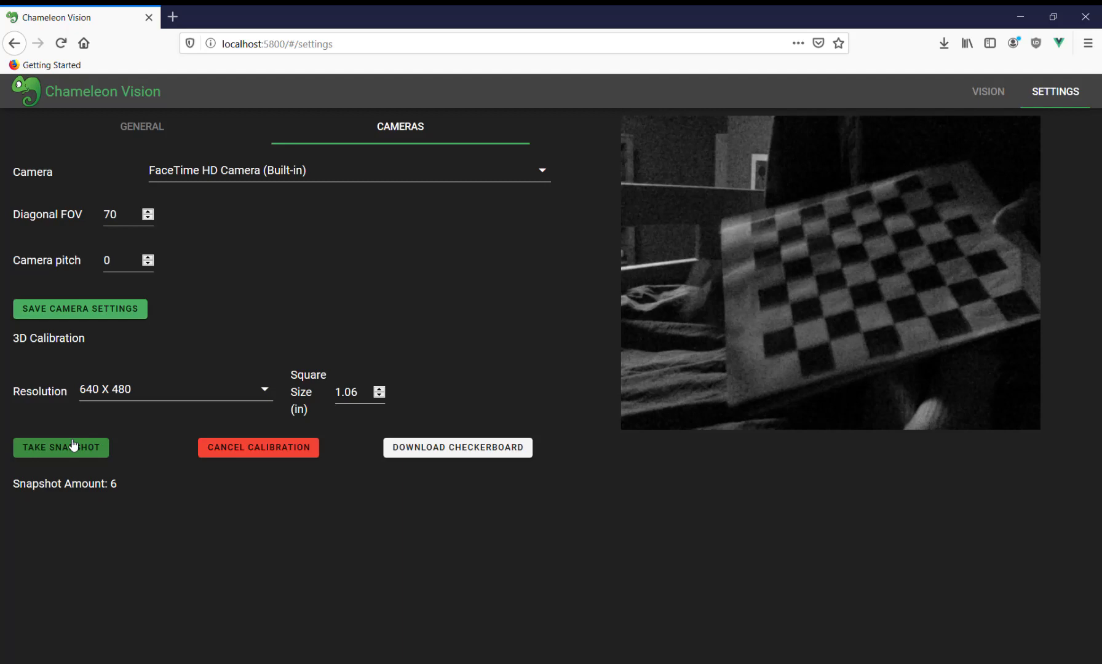
left_click(61, 448)
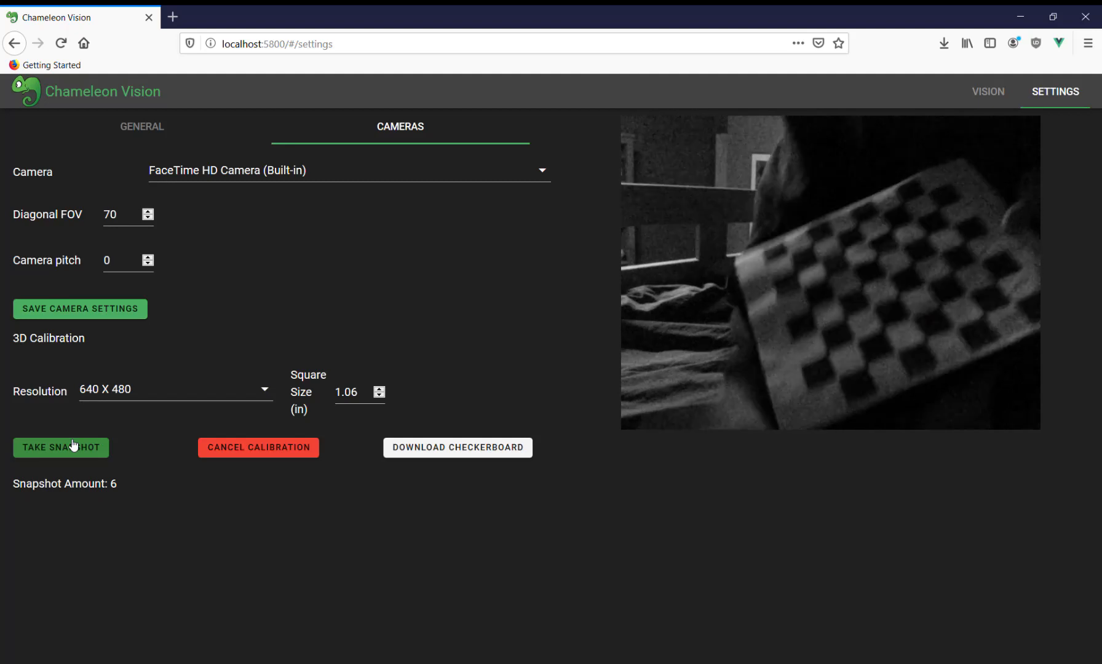
left_click(60, 447)
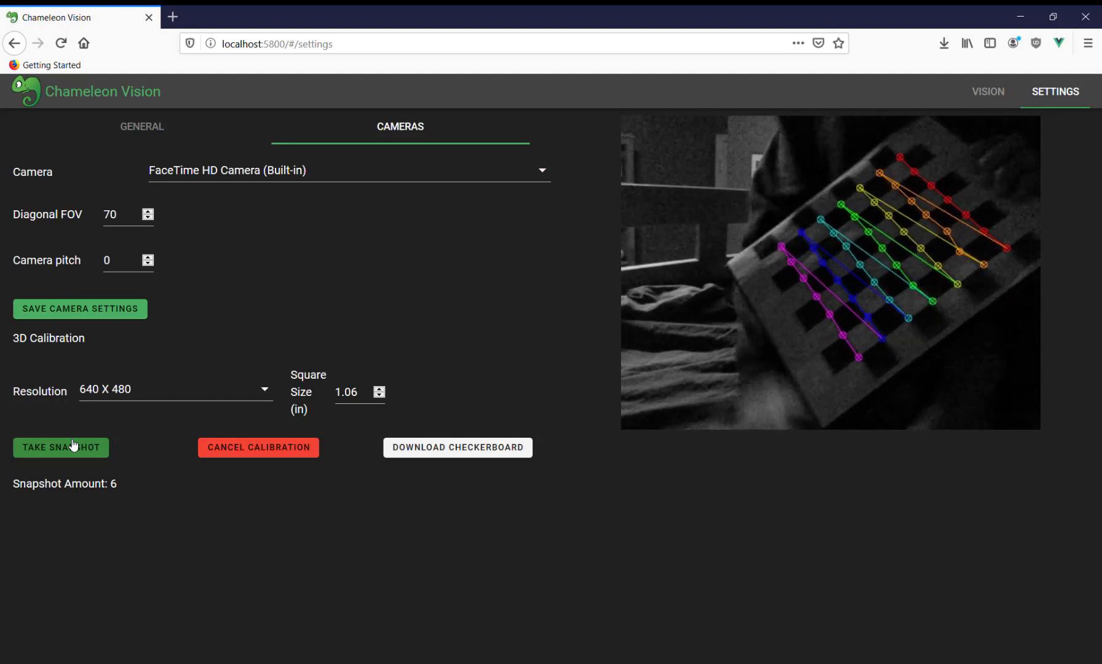
left_click(60, 447)
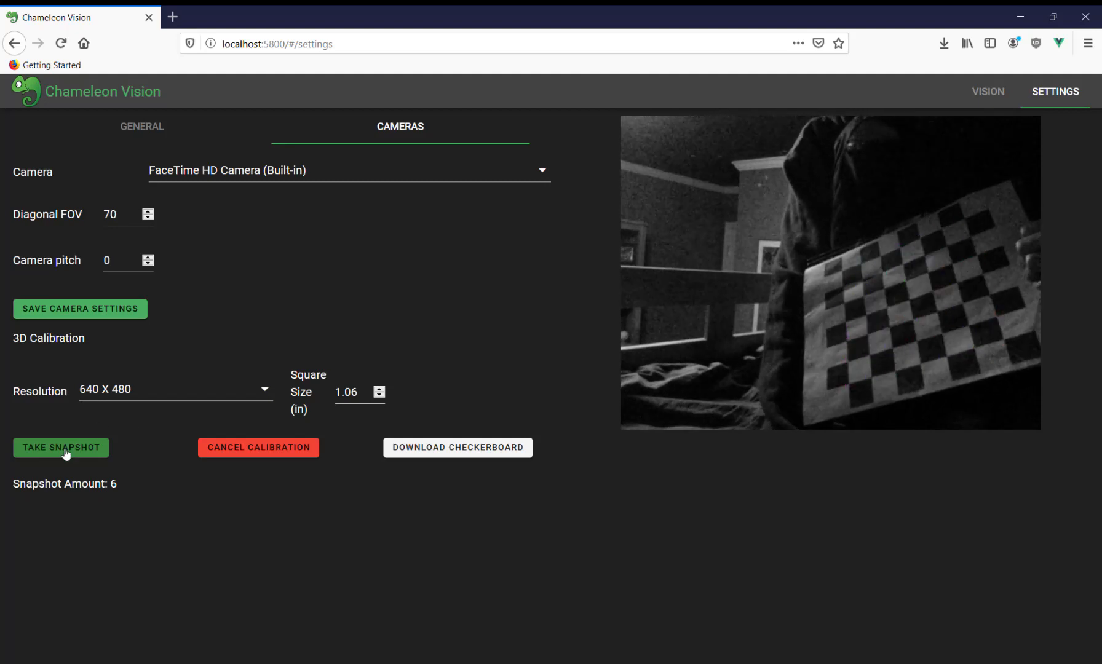
Step: Capture further tilted and close-up checkerboard snapshots, raising the count to 15
left_click(61, 448)
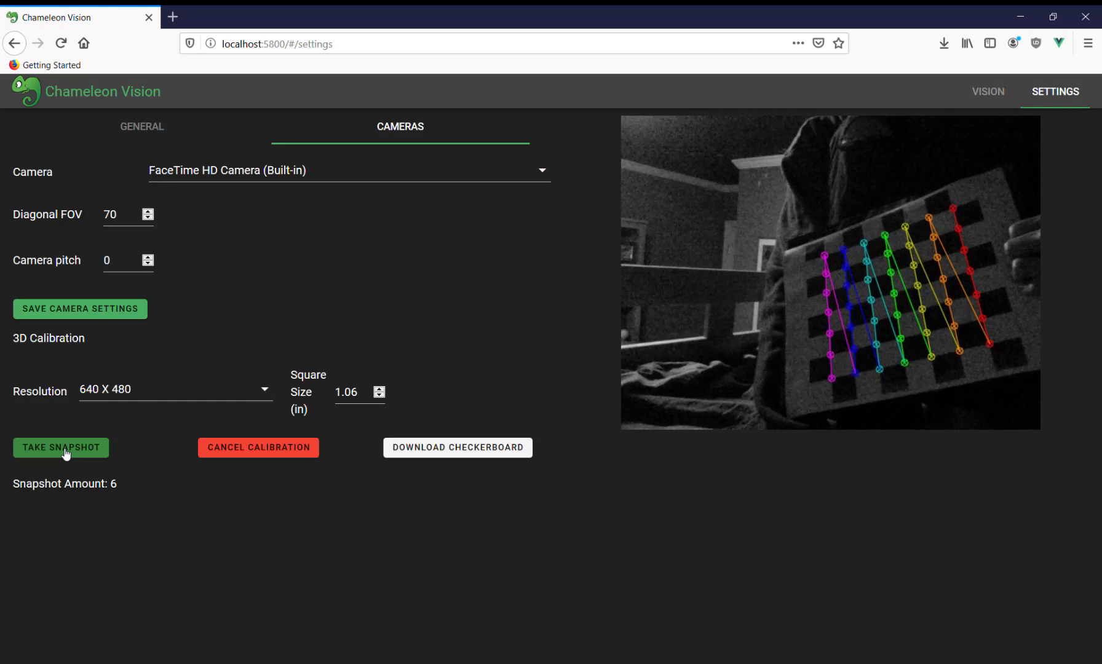
left_click(60, 447)
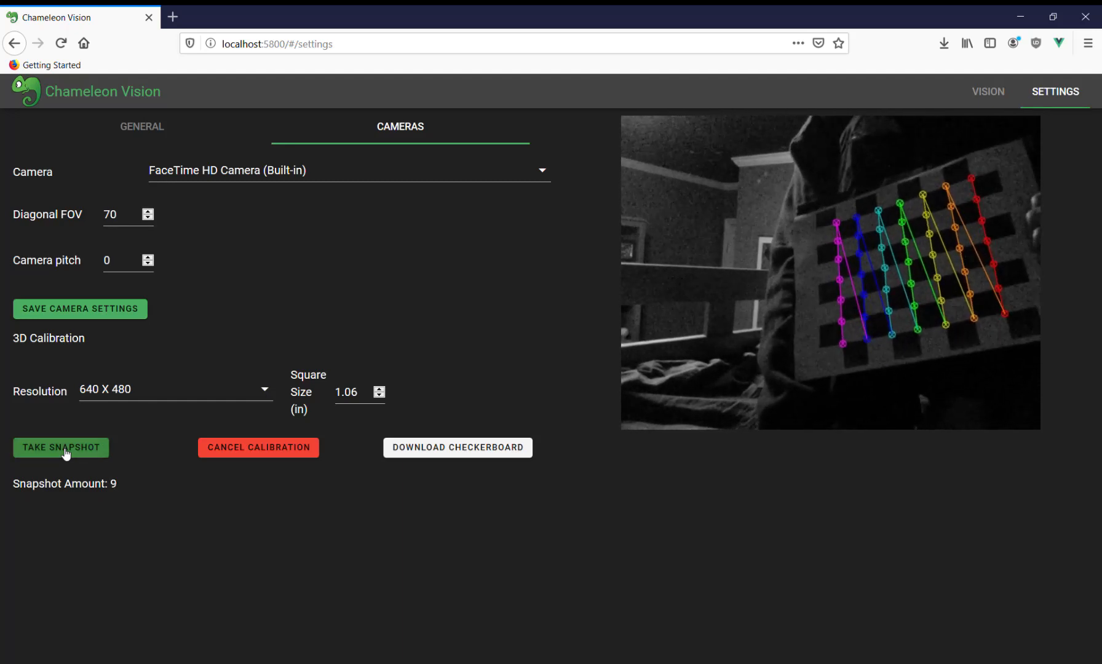
left_click(60, 448)
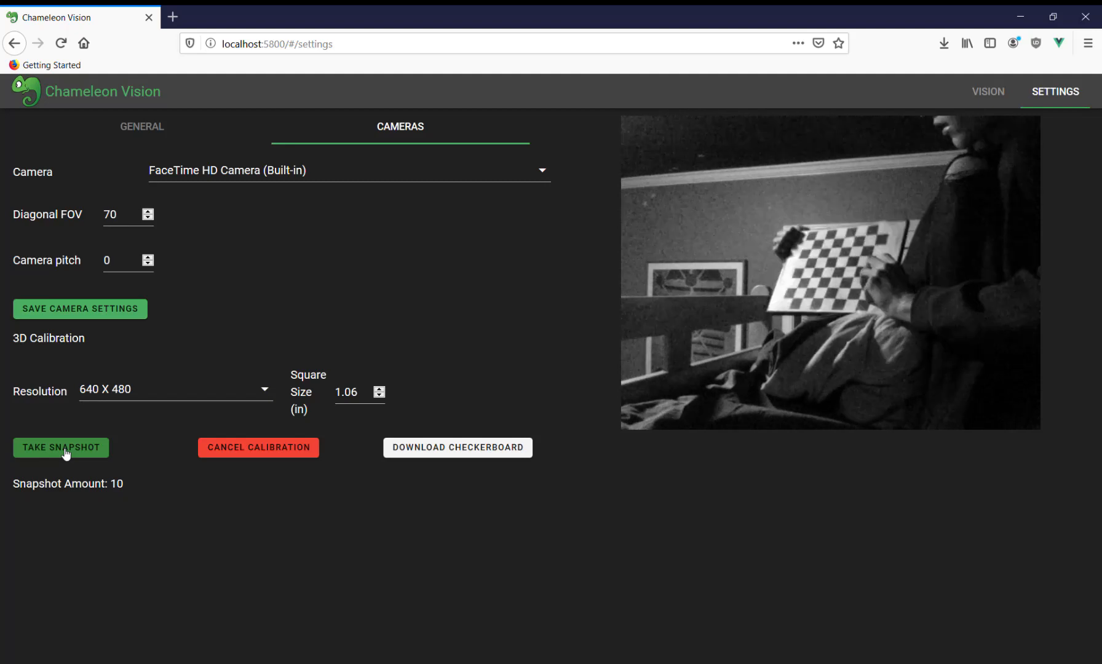
left_click(61, 448)
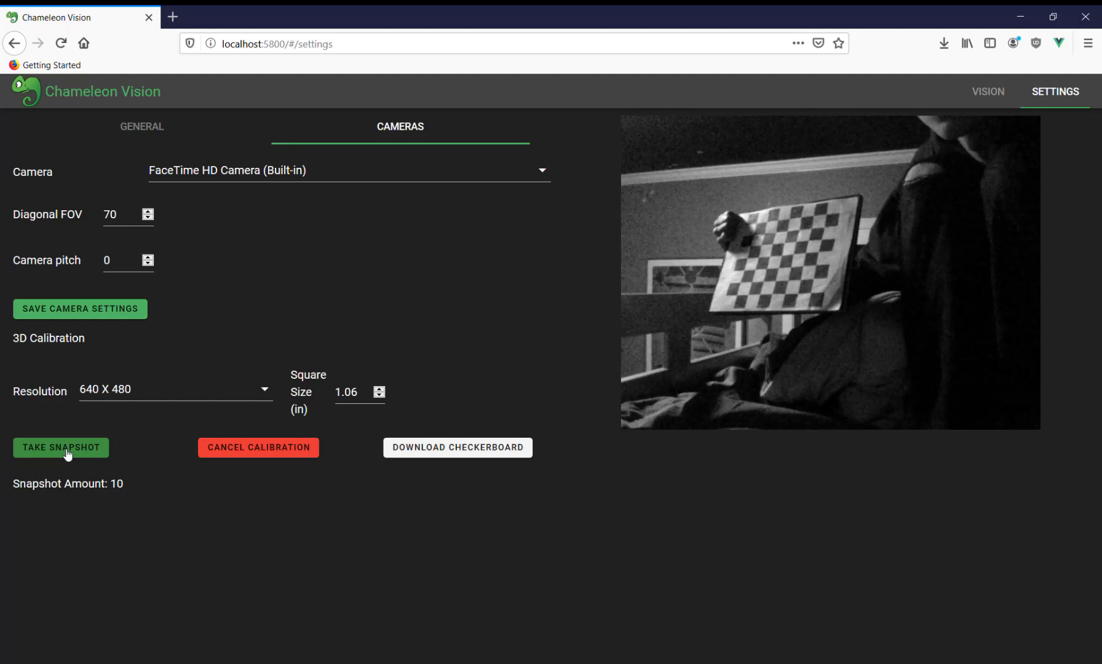
left_click(61, 447)
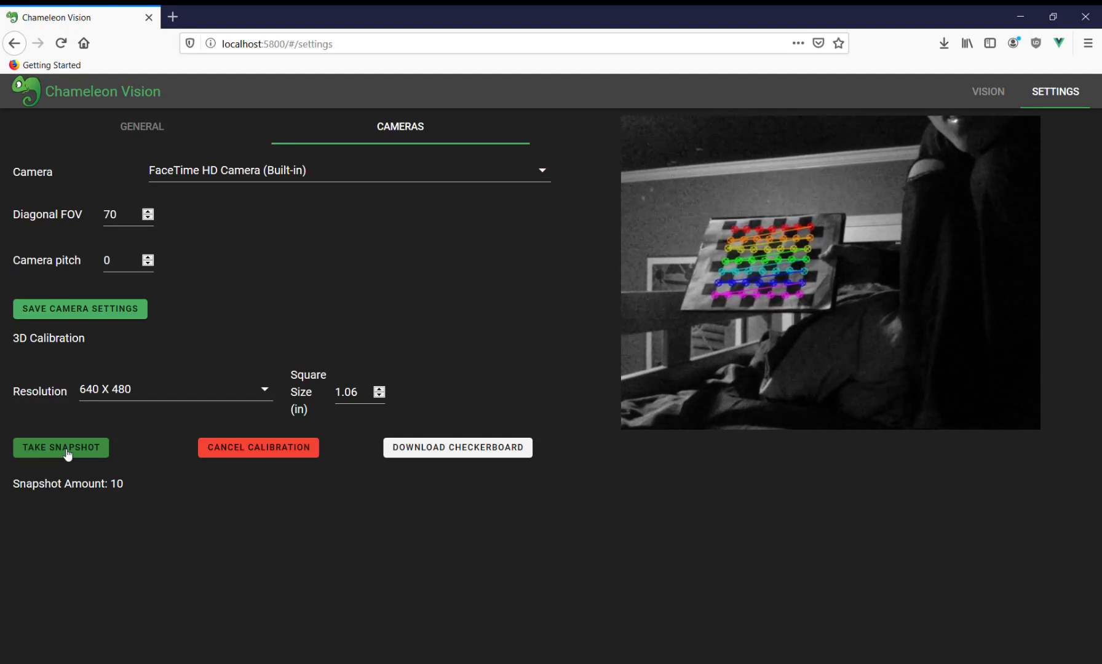
left_click(60, 447)
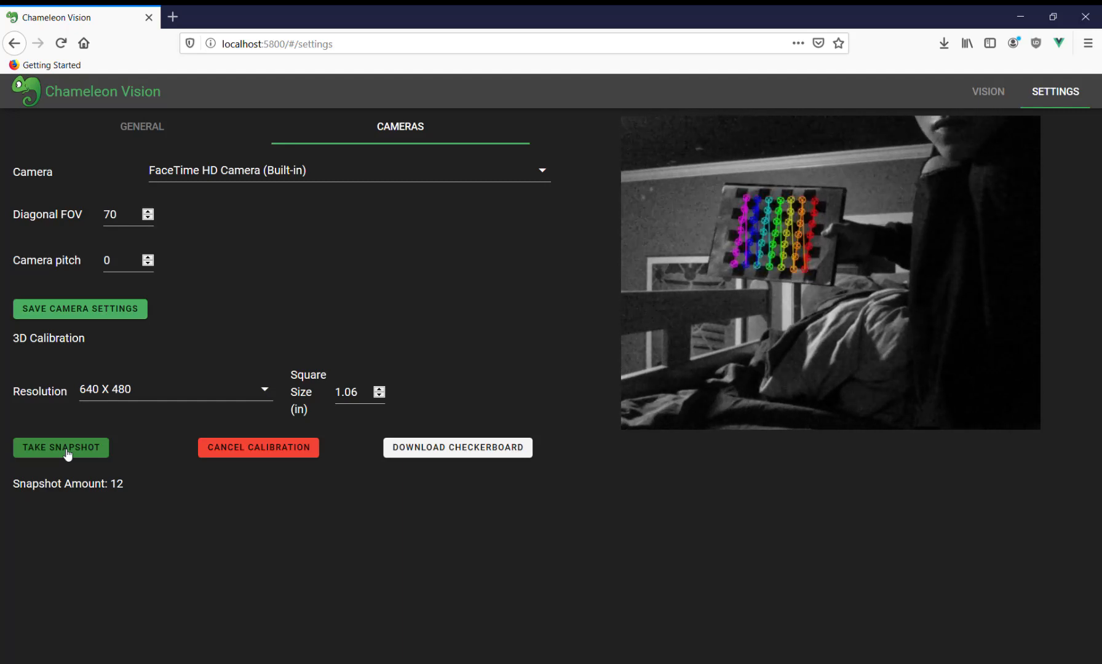
left_click(61, 448)
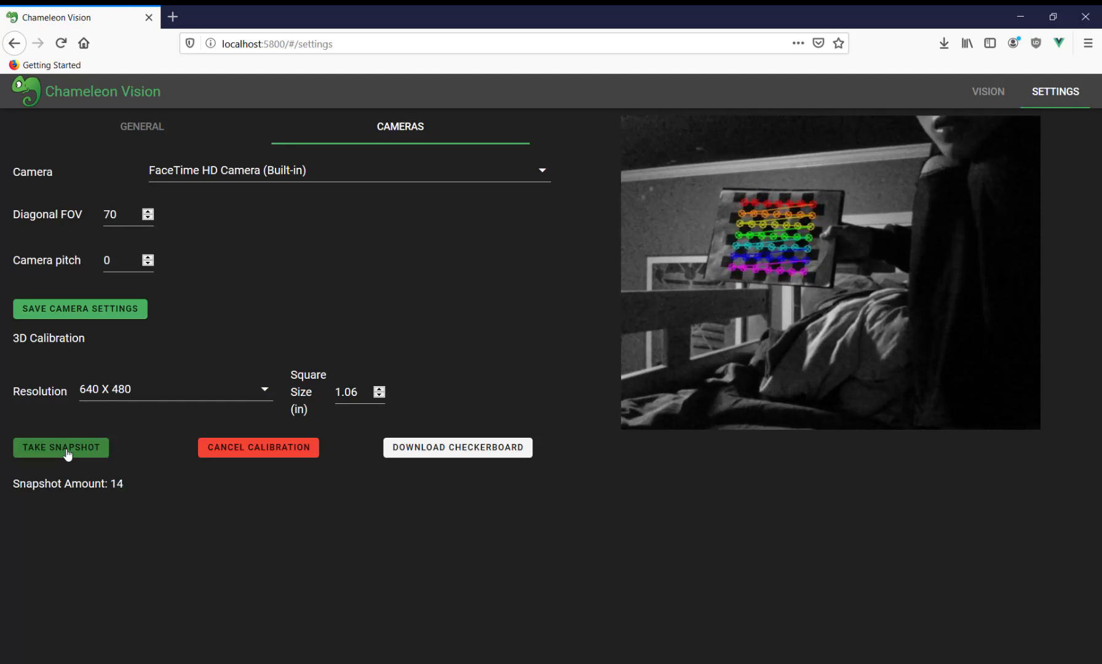
left_click(60, 448)
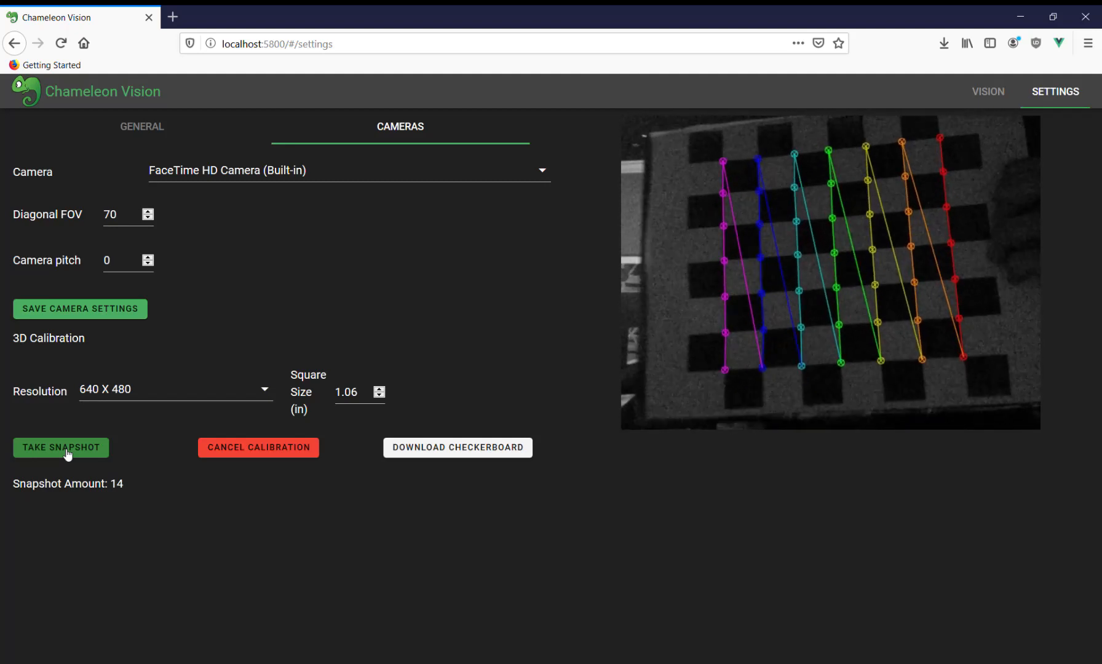
left_click(60, 448)
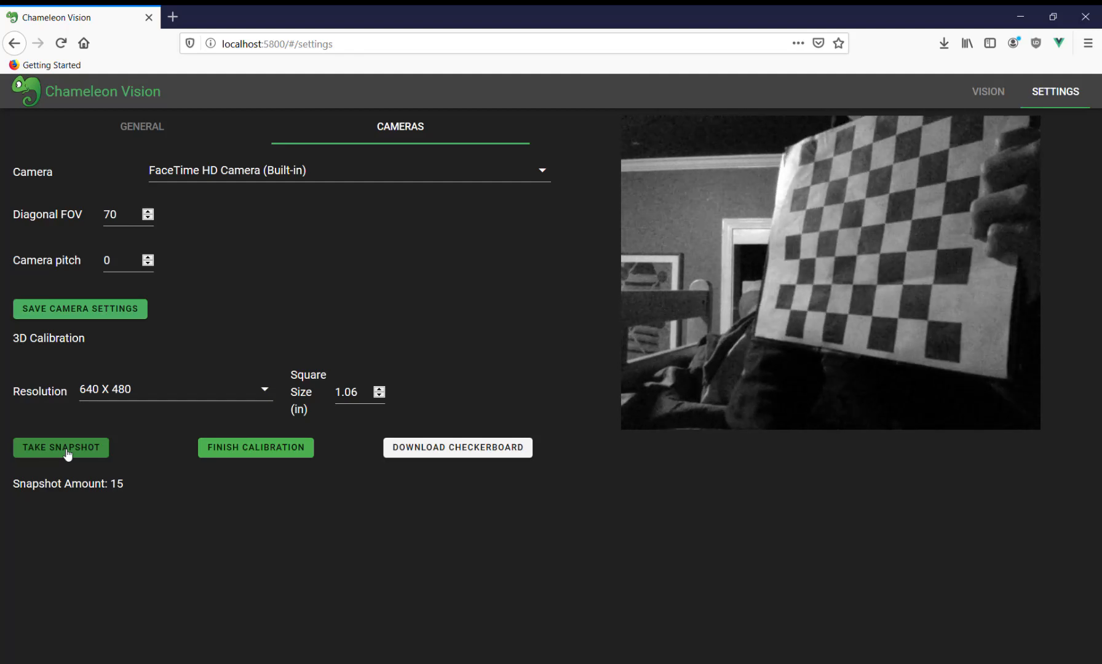
Step: Take the last snapshots to reach 16, then finish the 640 X 480 calibration
left_click(61, 447)
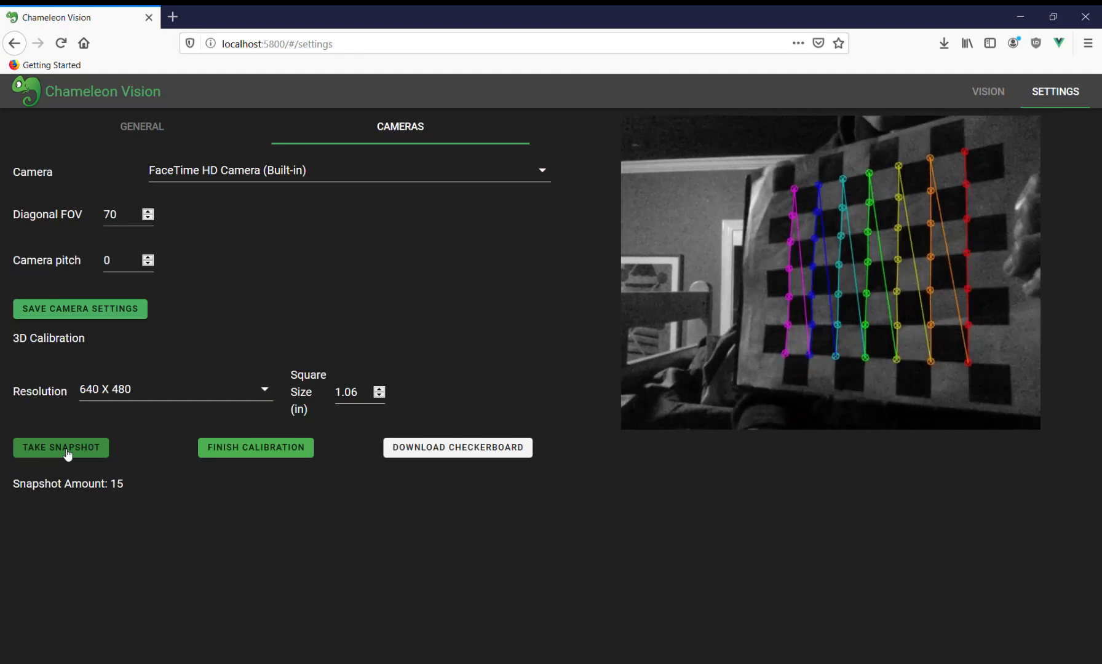
left_click(61, 447)
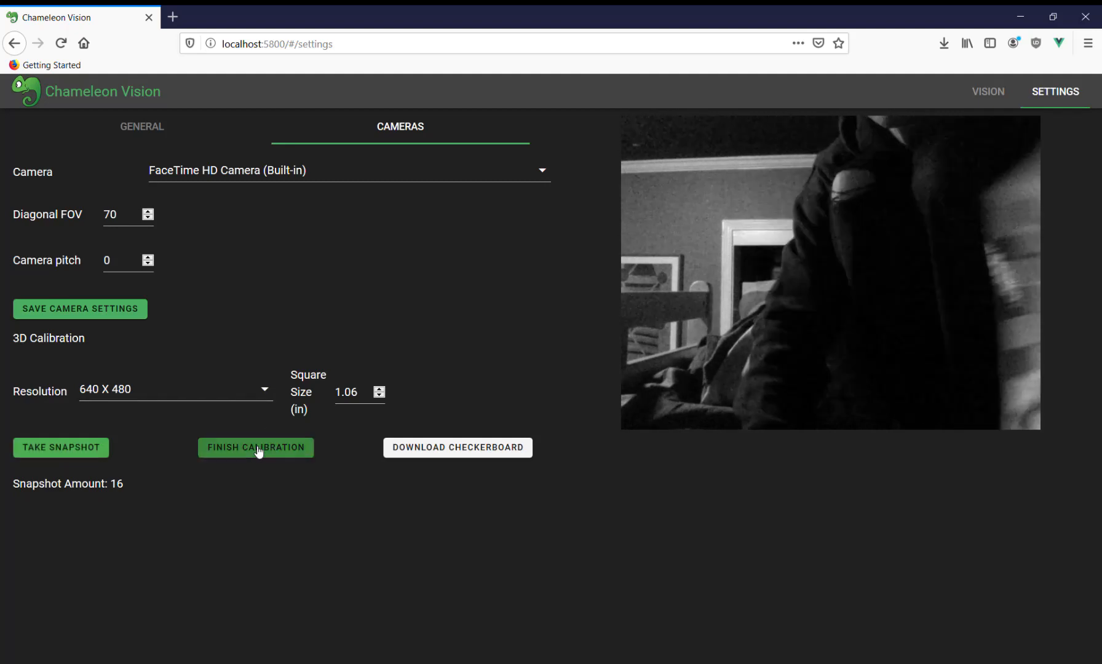
left_click(256, 448)
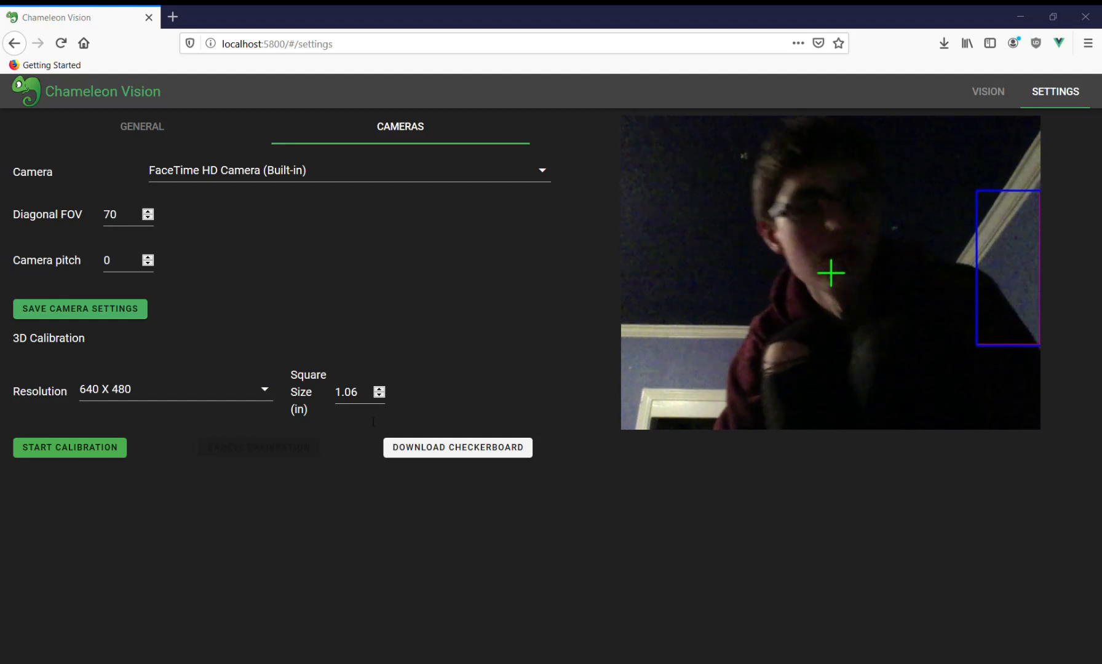
Step: Switch on Enable 3D in the Vision tab's 3D settings and save
left_click(987, 92)
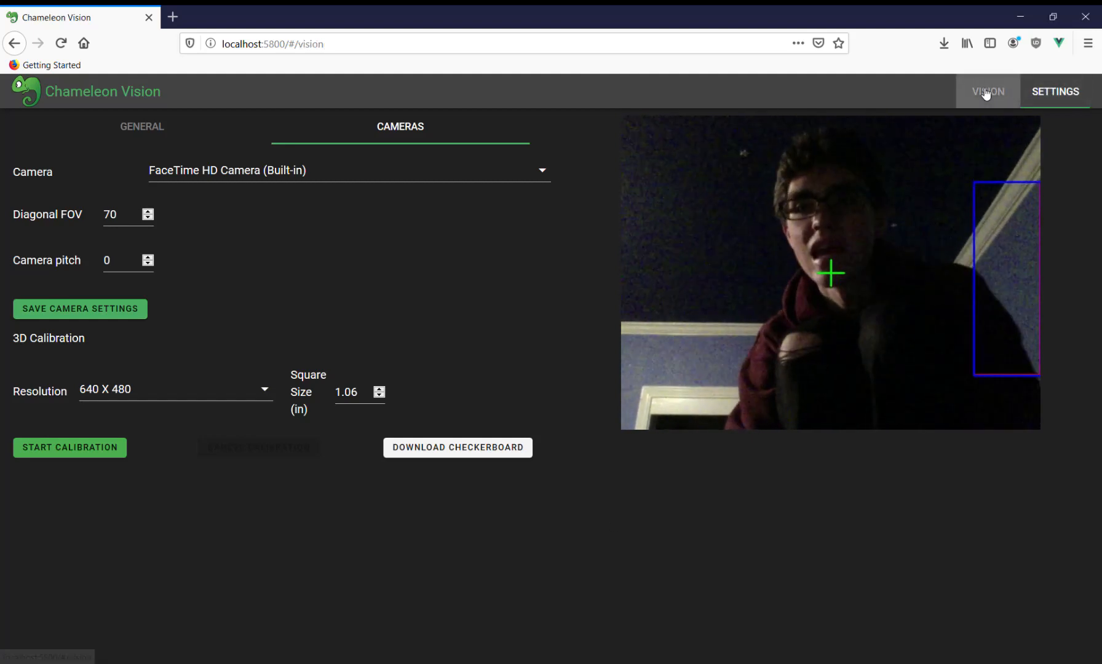
left_click(987, 92)
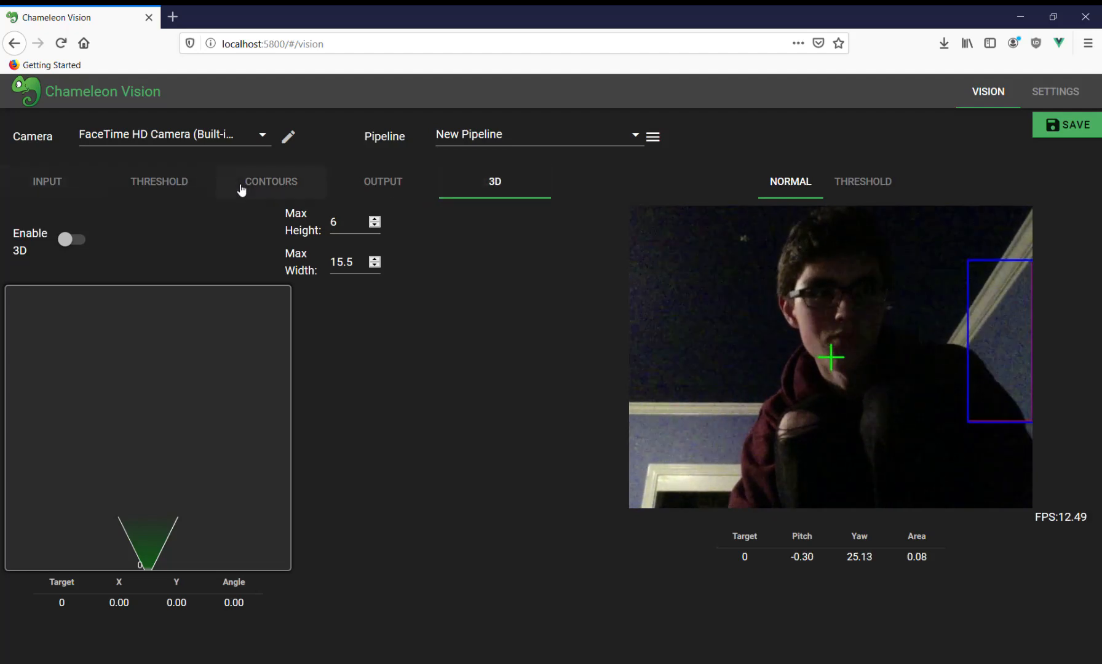
left_click(72, 240)
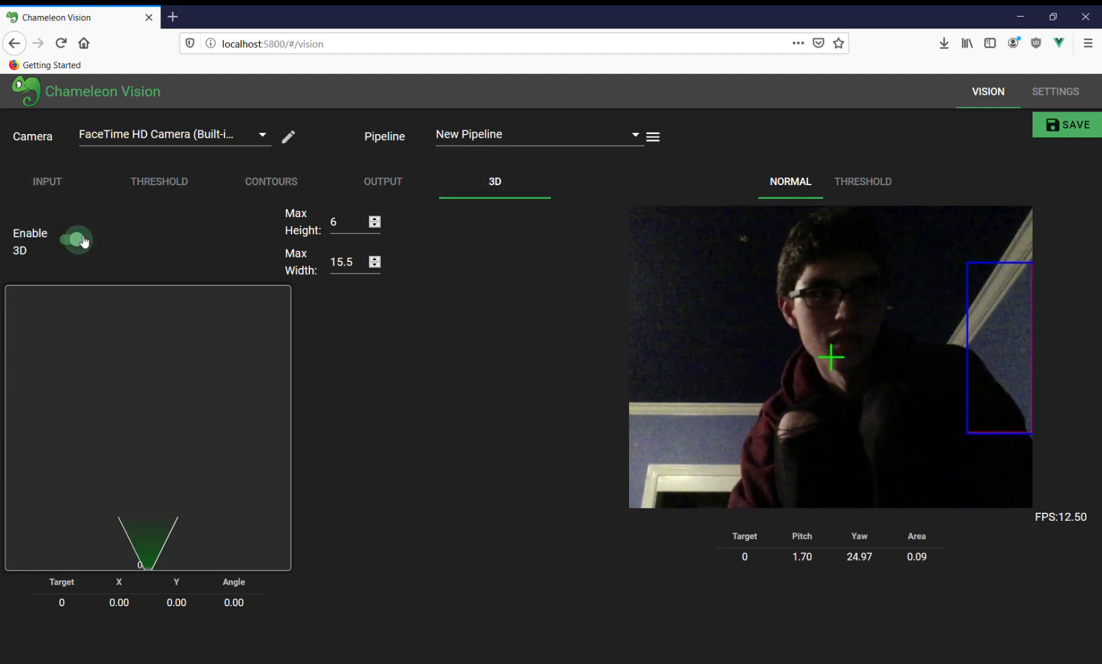
left_click(74, 240)
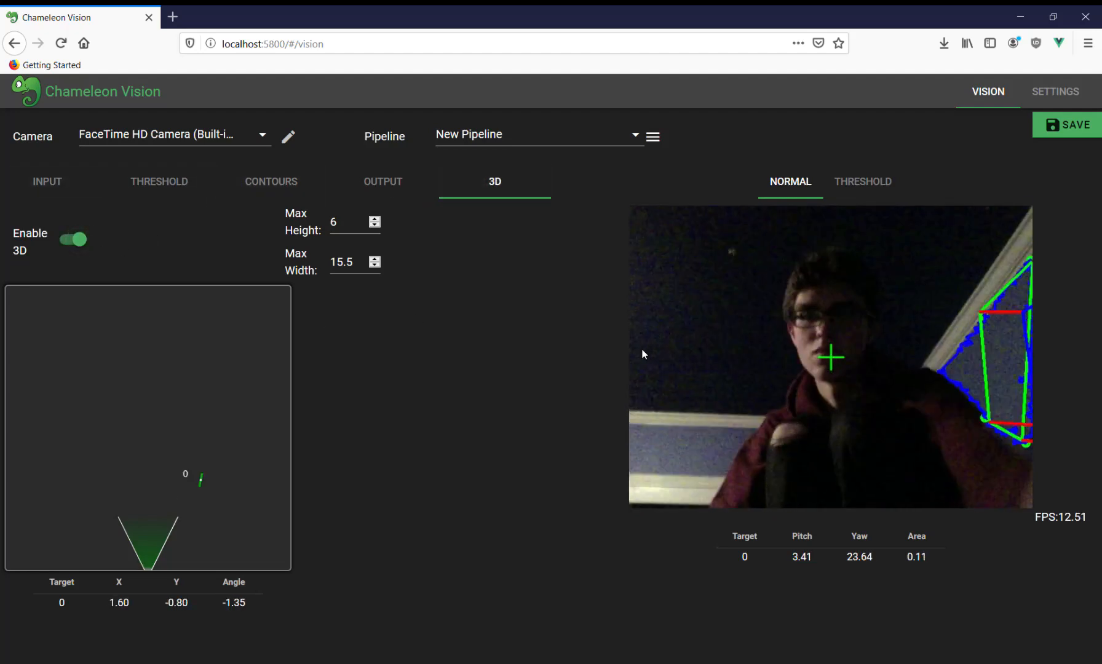
left_click(1066, 124)
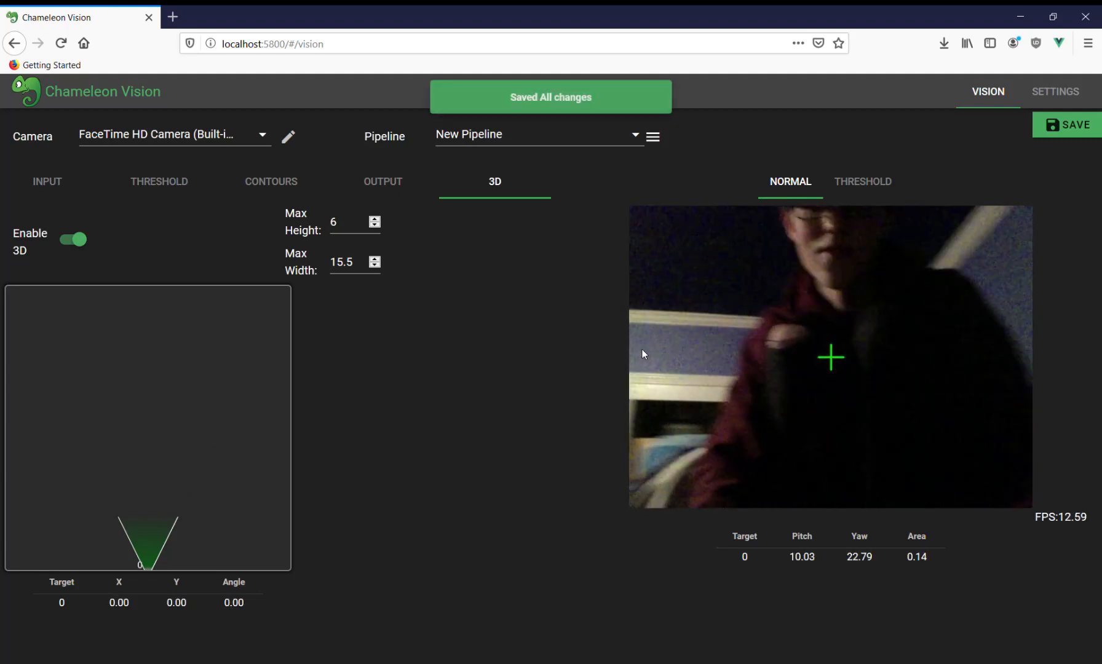